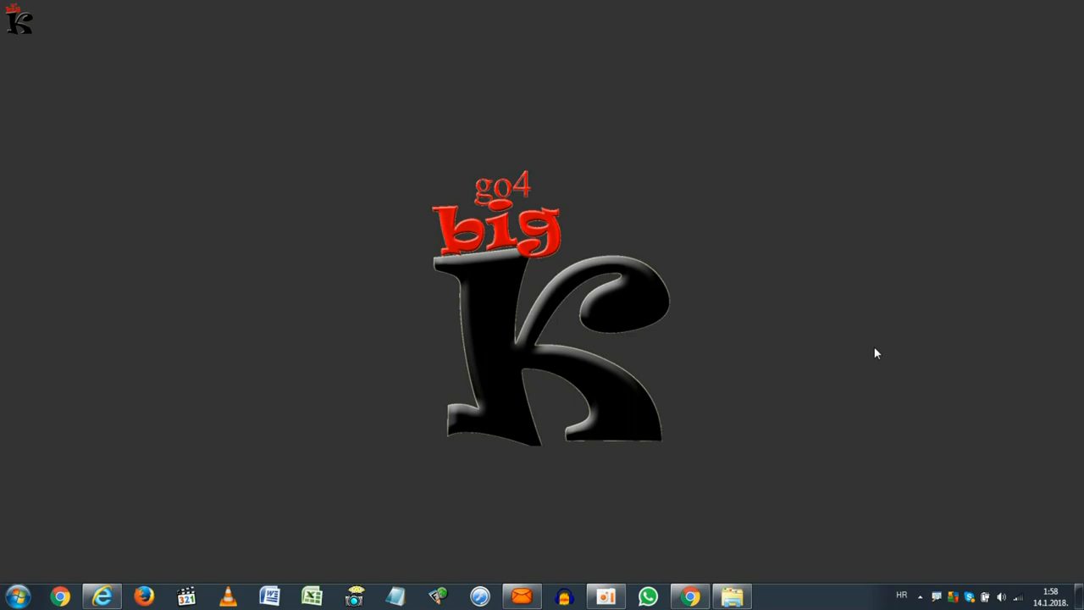
{"action": "mouse_move", "coordinate": [725, 278]}
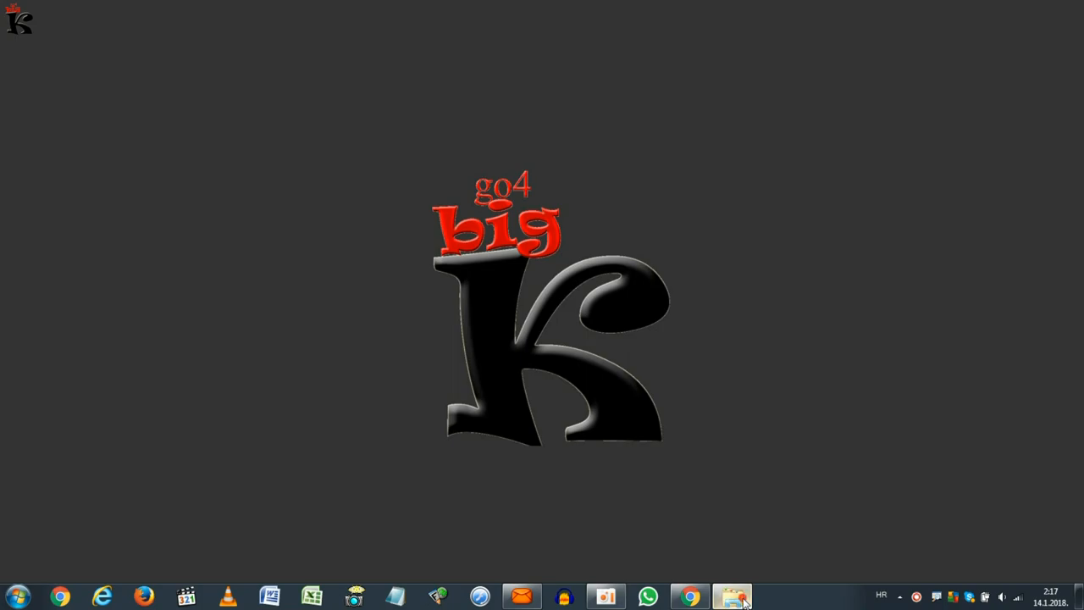
- Bring up Explorer and select Cool Movie to show its details: a 922 MB MKV
{"action": "left_click", "coordinate": [731, 597]}
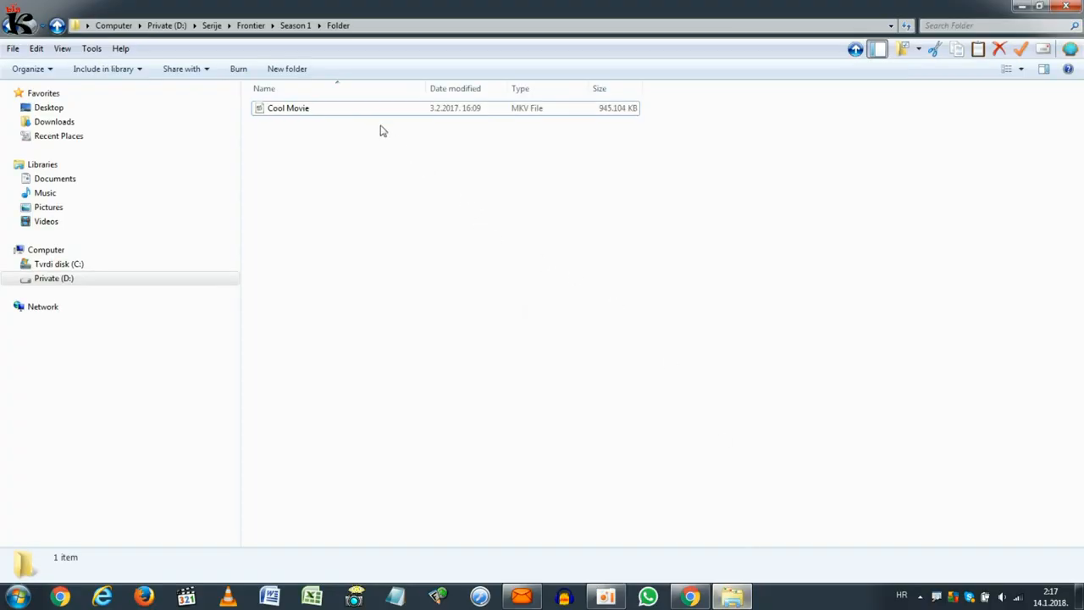
{"action": "left_click", "coordinate": [288, 108]}
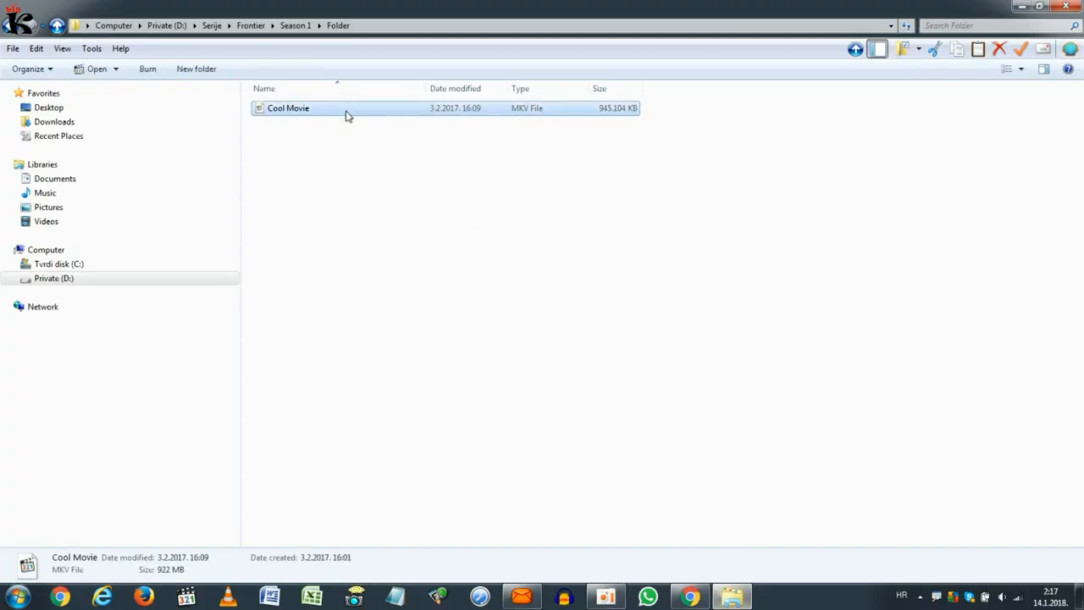
{"action": "mouse_move", "coordinate": [350, 122]}
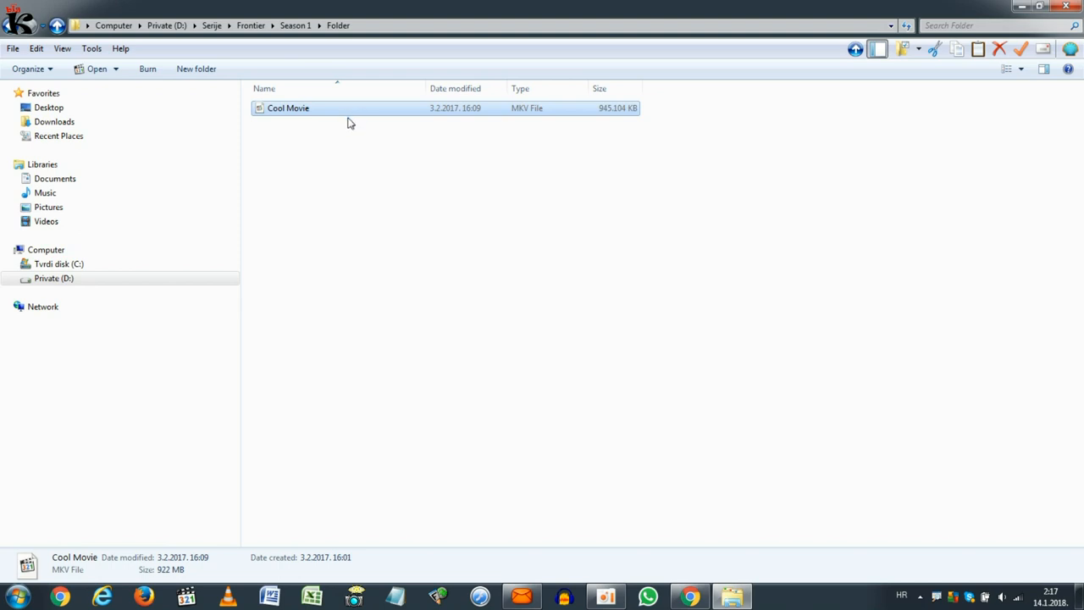
{"action": "mouse_move", "coordinate": [616, 584]}
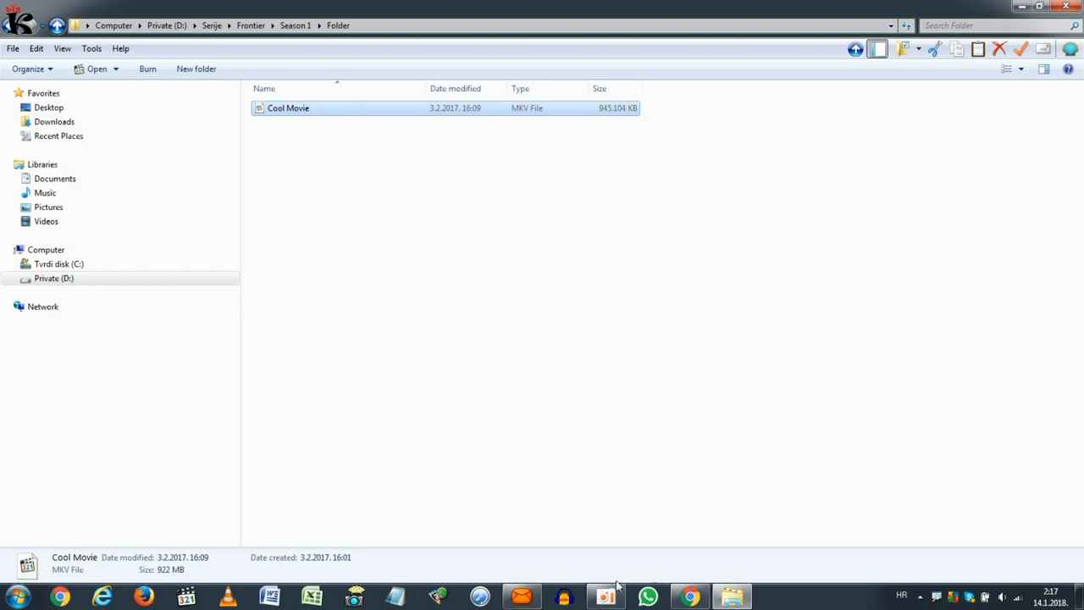
{"action": "left_click", "coordinate": [688, 597]}
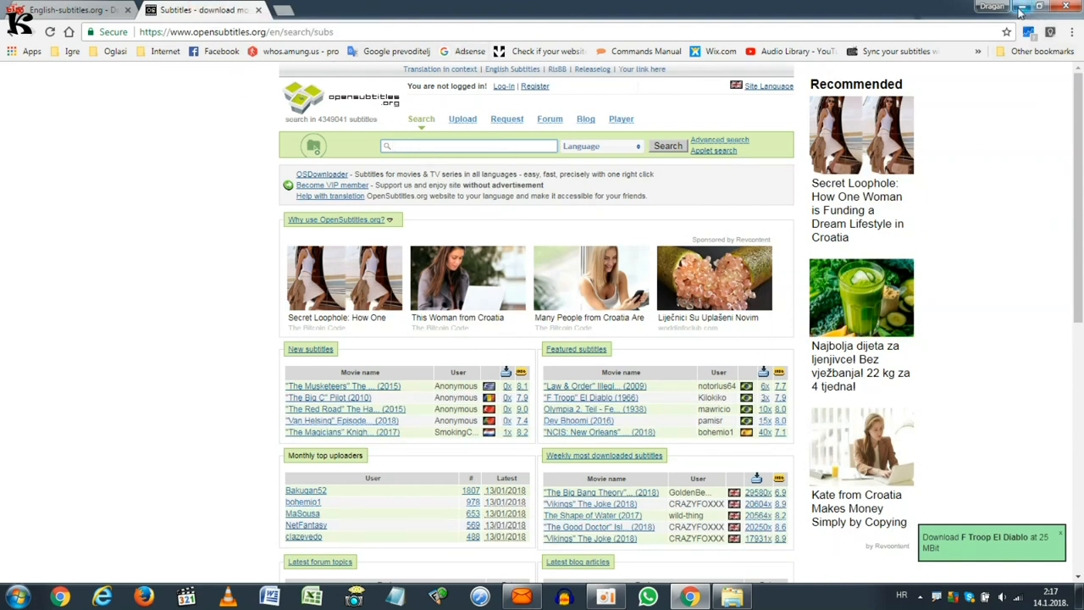
{"action": "left_click", "coordinate": [731, 596]}
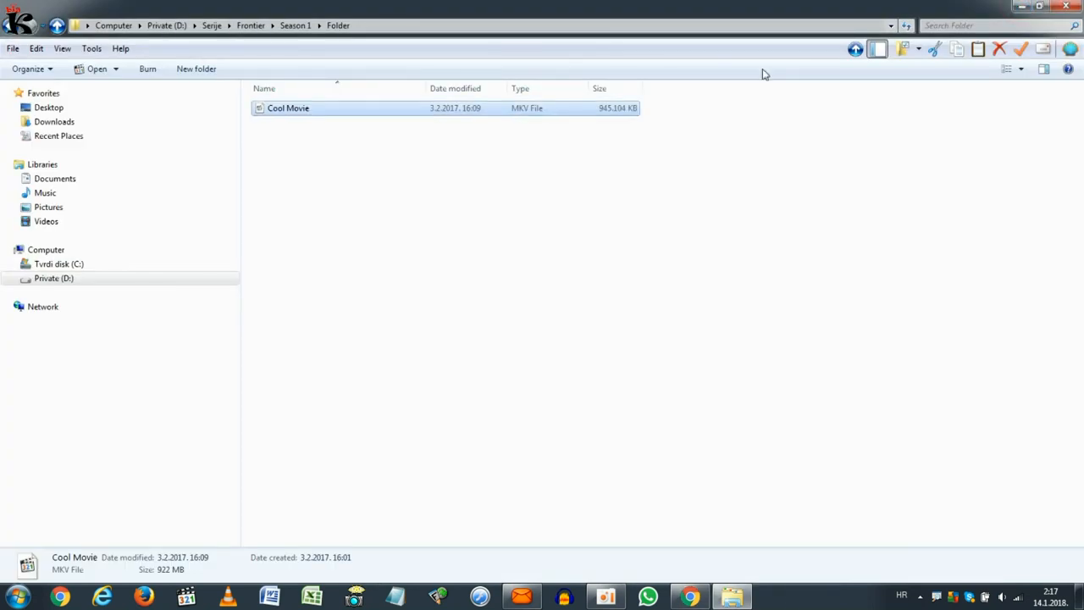
{"action": "mouse_move", "coordinate": [463, 158]}
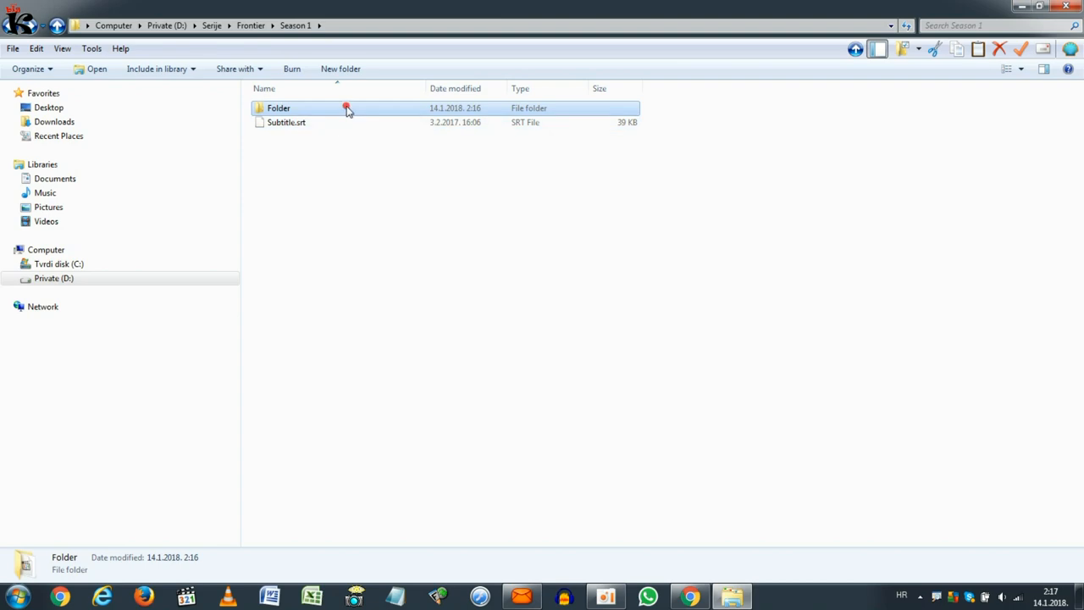
- Open the Folder in Season 1 and play Cool Movie in the media player
{"action": "double_click", "coordinate": [279, 107]}
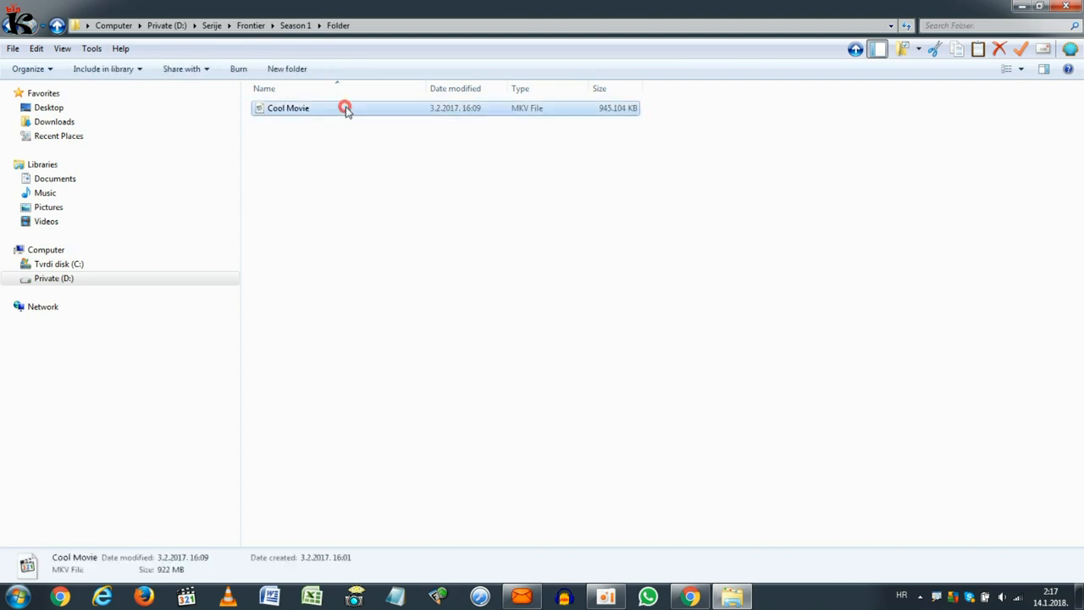
{"action": "double_click", "coordinate": [288, 108]}
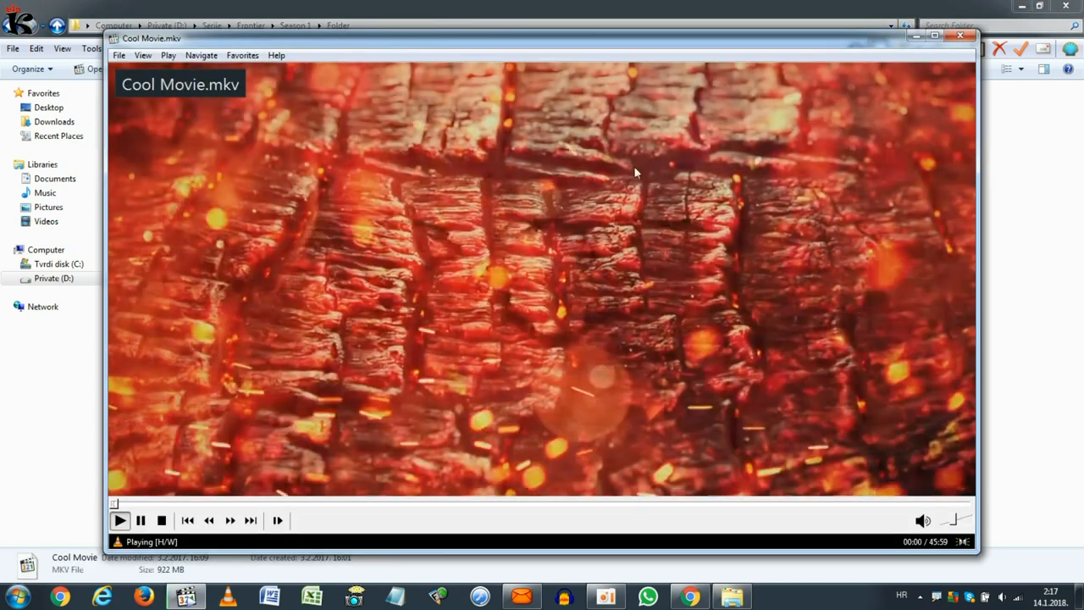
- Skip Cool Movie ahead to about 10:40, then close Media Player Classic
{"action": "left_click", "coordinate": [312, 503]}
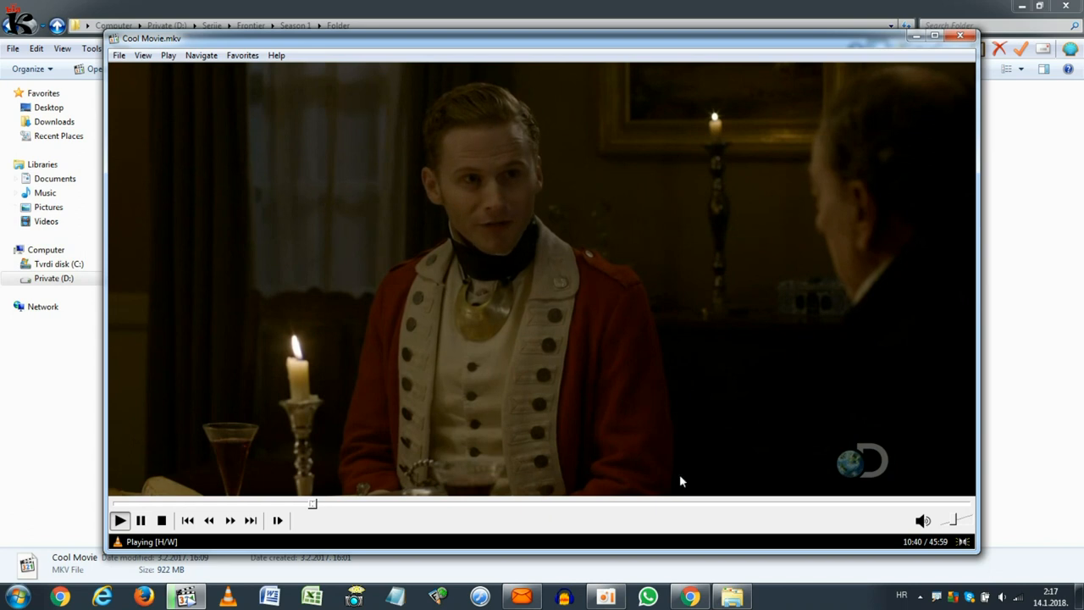
{"action": "left_click", "coordinate": [960, 35]}
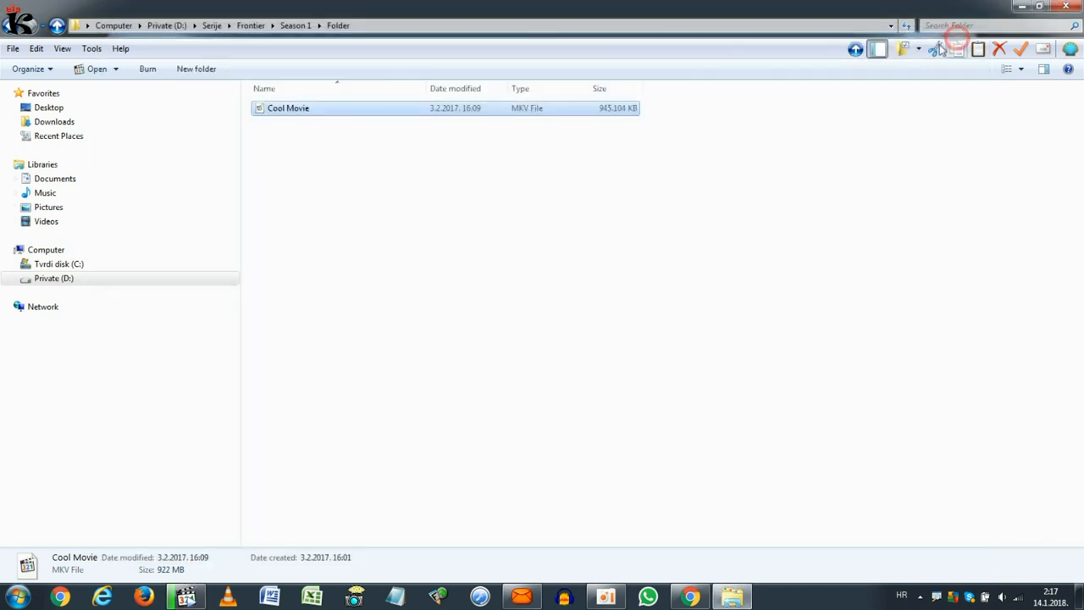
- Copy Subtitle.srt from Season 1 and paste it into the Folder beside the video
{"action": "left_click", "coordinate": [295, 26]}
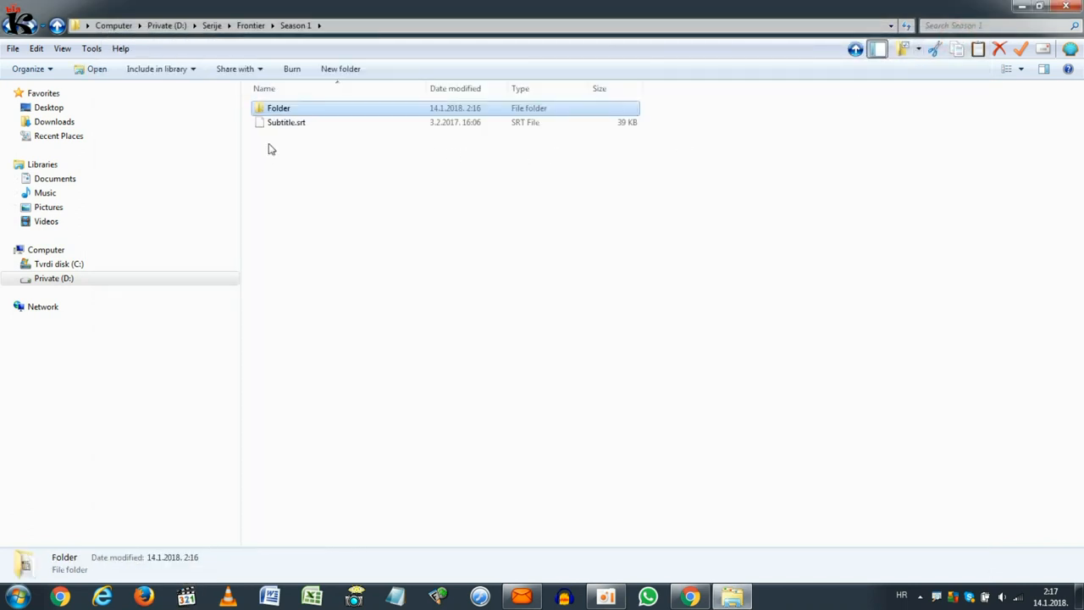
{"action": "right_click", "coordinate": [286, 122]}
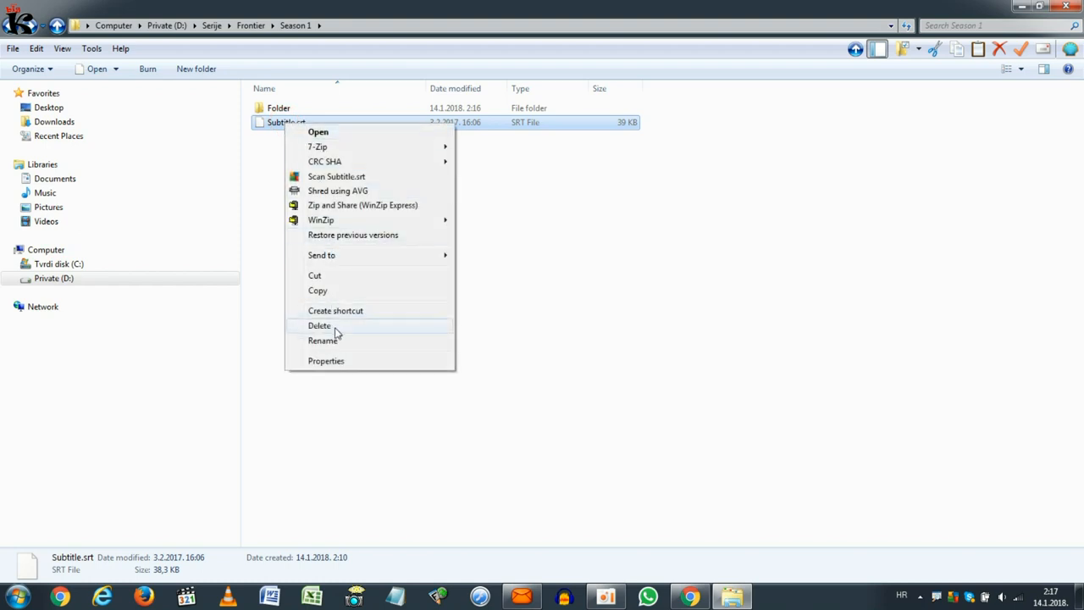
{"action": "left_click", "coordinate": [319, 325]}
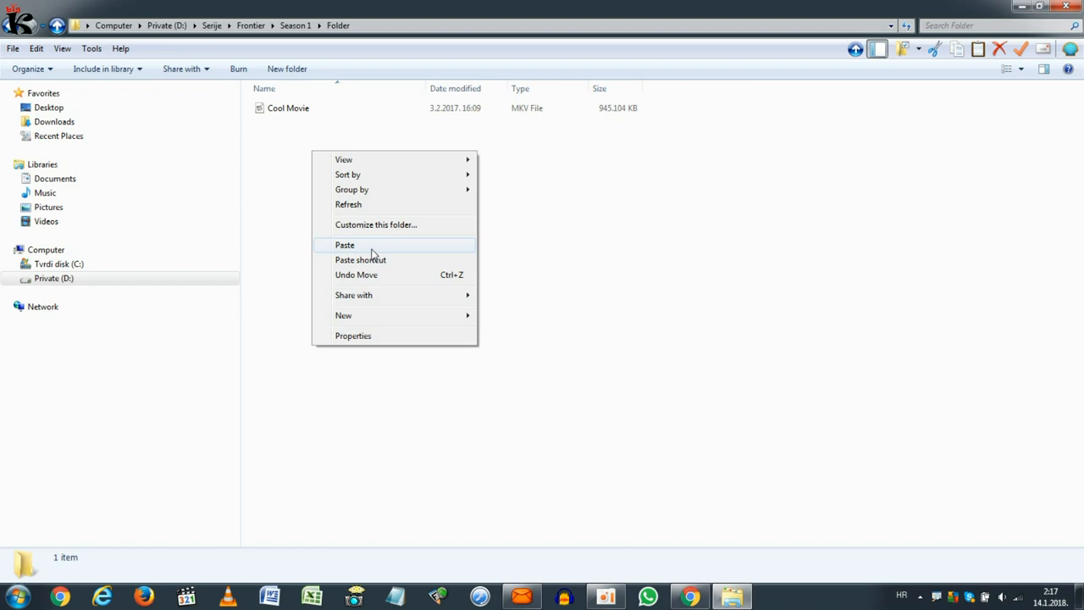
{"action": "left_click", "coordinate": [344, 244]}
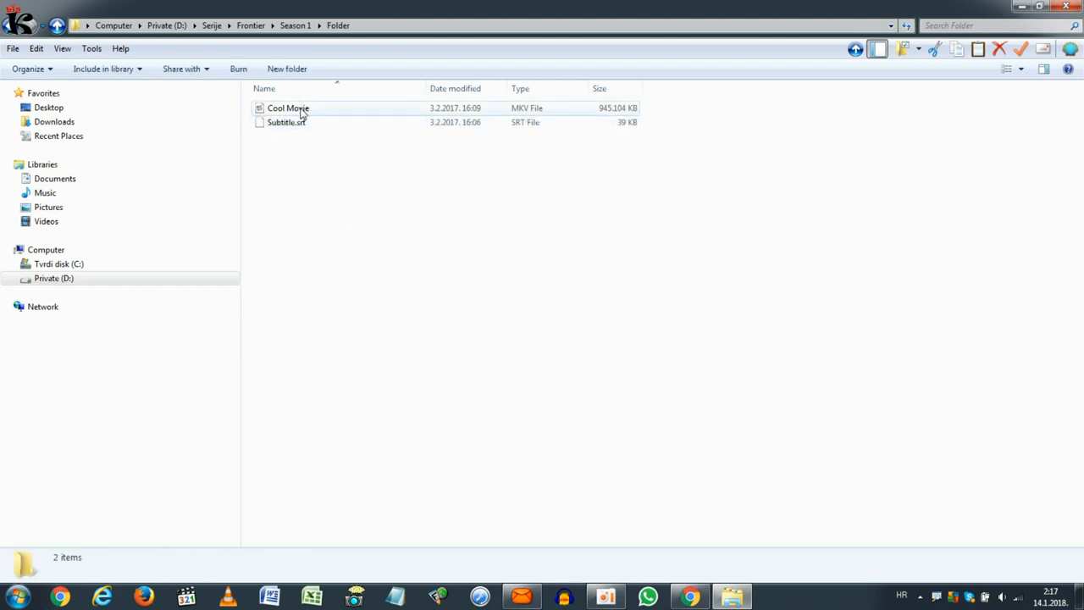
{"action": "mouse_move", "coordinate": [296, 122]}
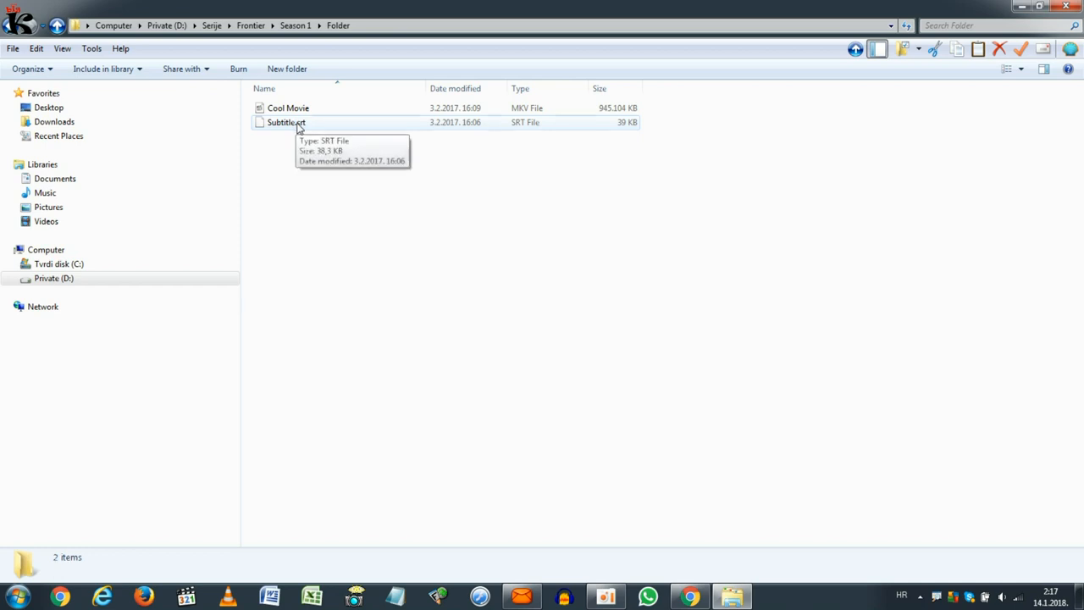
- Rename the pasted subtitle to Cool Movie.srt to match the video
{"action": "right_click", "coordinate": [286, 122]}
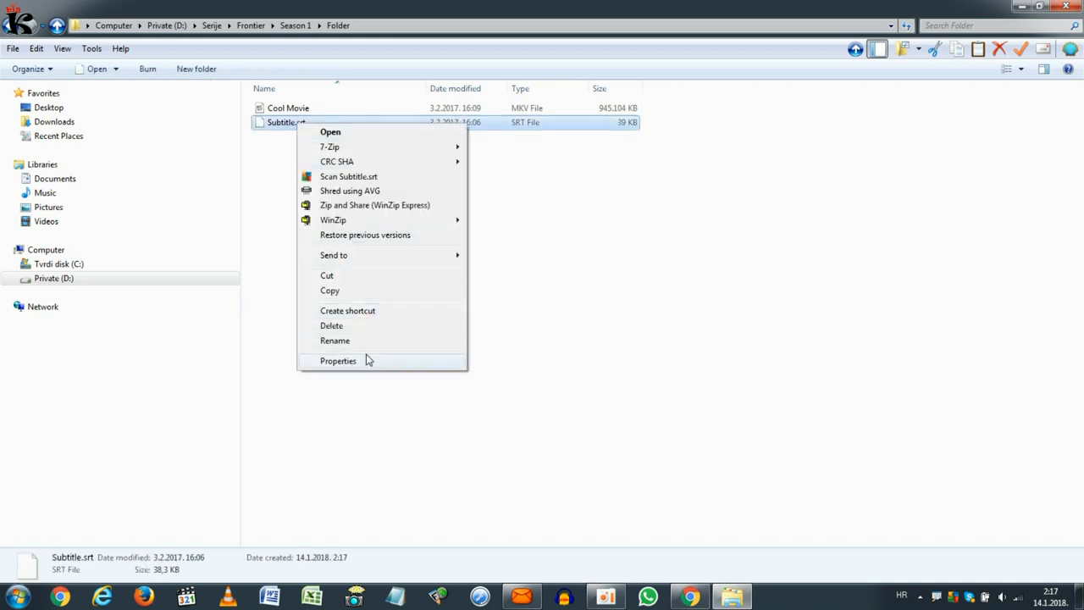
{"action": "left_click", "coordinate": [334, 339]}
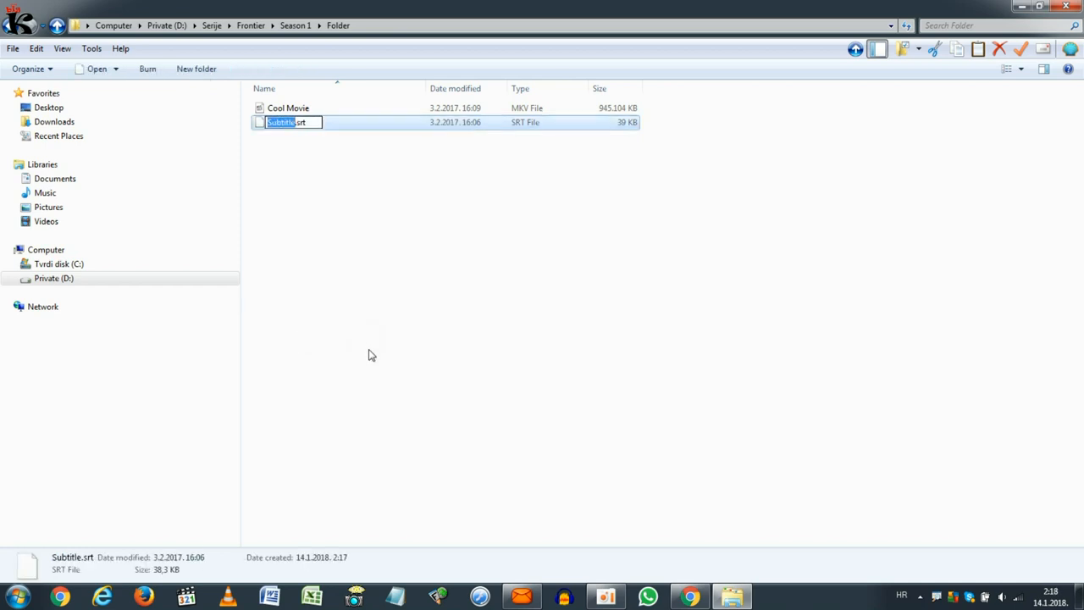
{"action": "type", "text": "Cool Mov"}
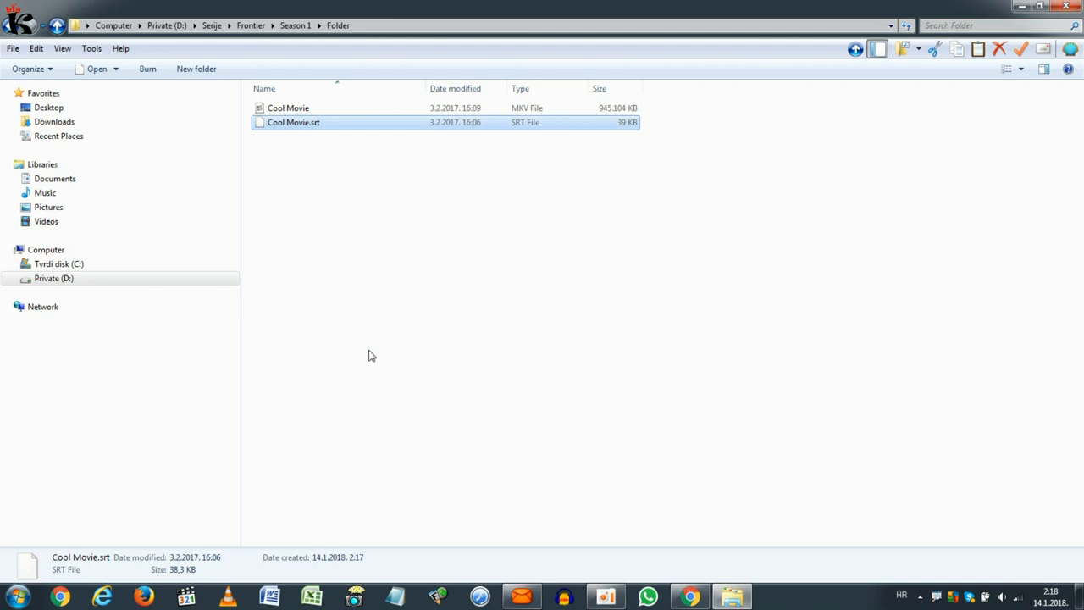
- Back in Season 1, rename the Folder to 'Cool Movie'
{"action": "left_click", "coordinate": [296, 24]}
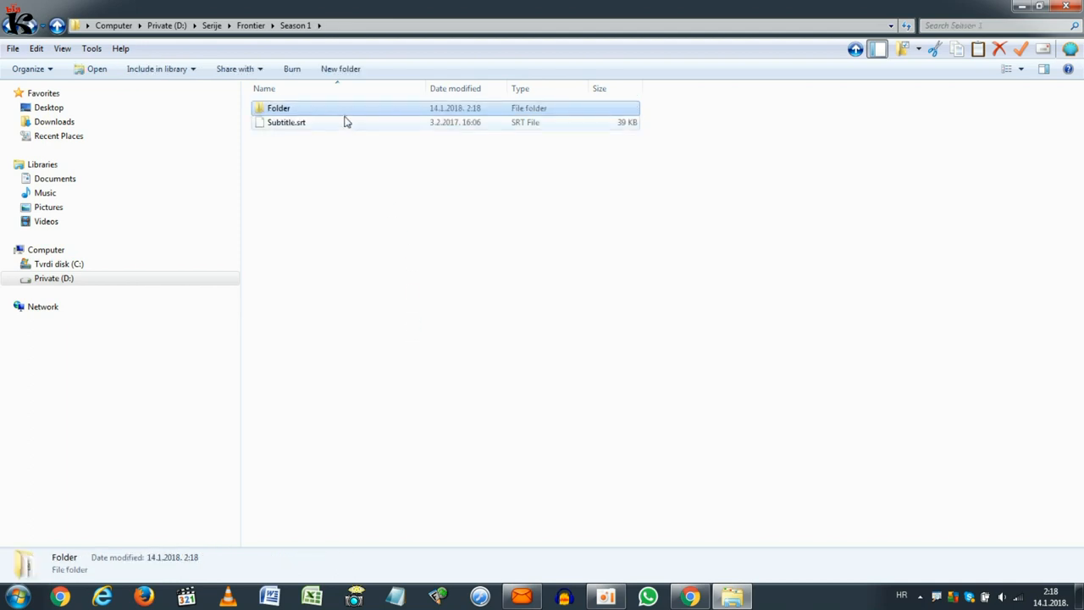
{"action": "right_click", "coordinate": [279, 108]}
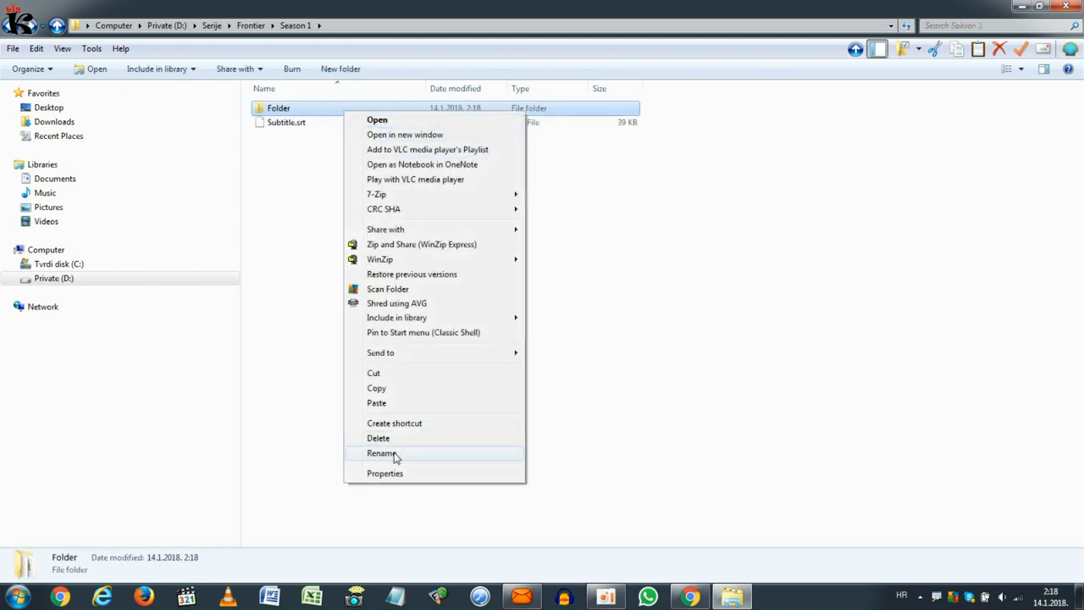
{"action": "left_click", "coordinate": [381, 452]}
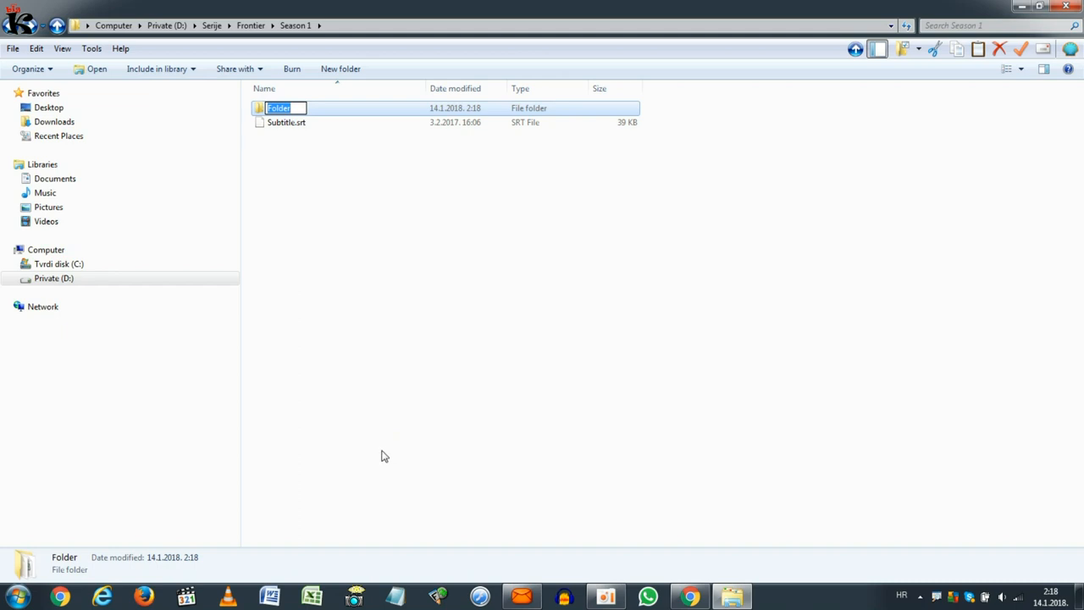
{"action": "type", "text": "C"}
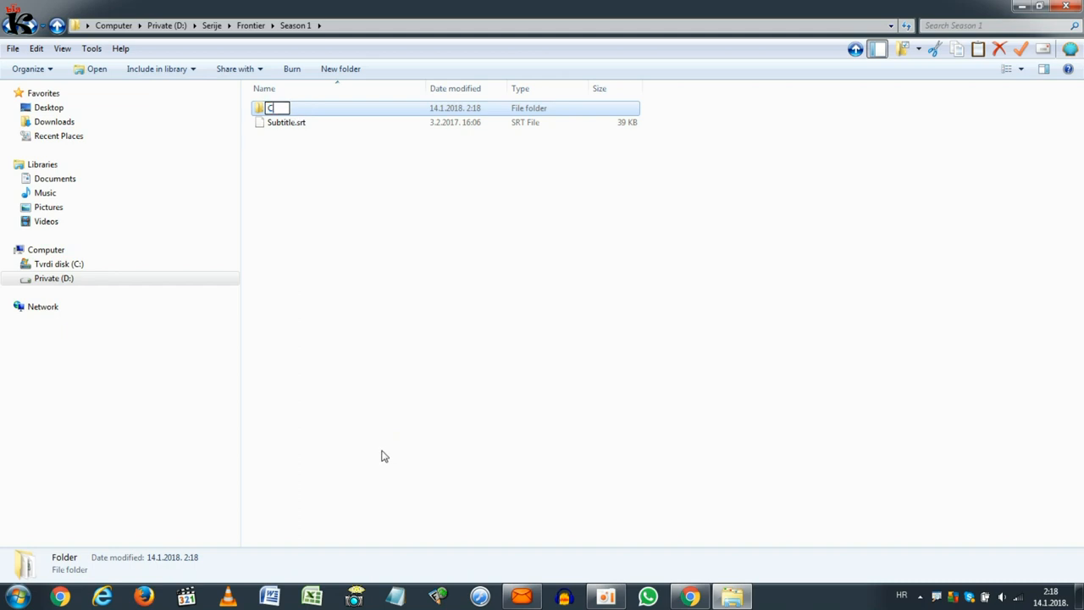
{"action": "type", "text": "Cool Mo"}
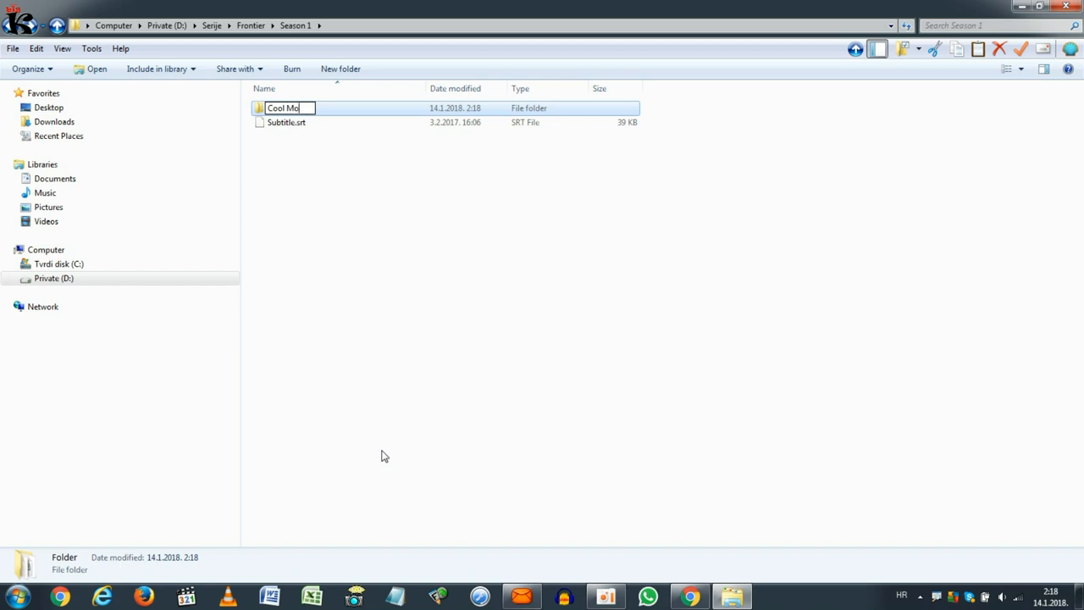
{"action": "type", "text": "vie"}
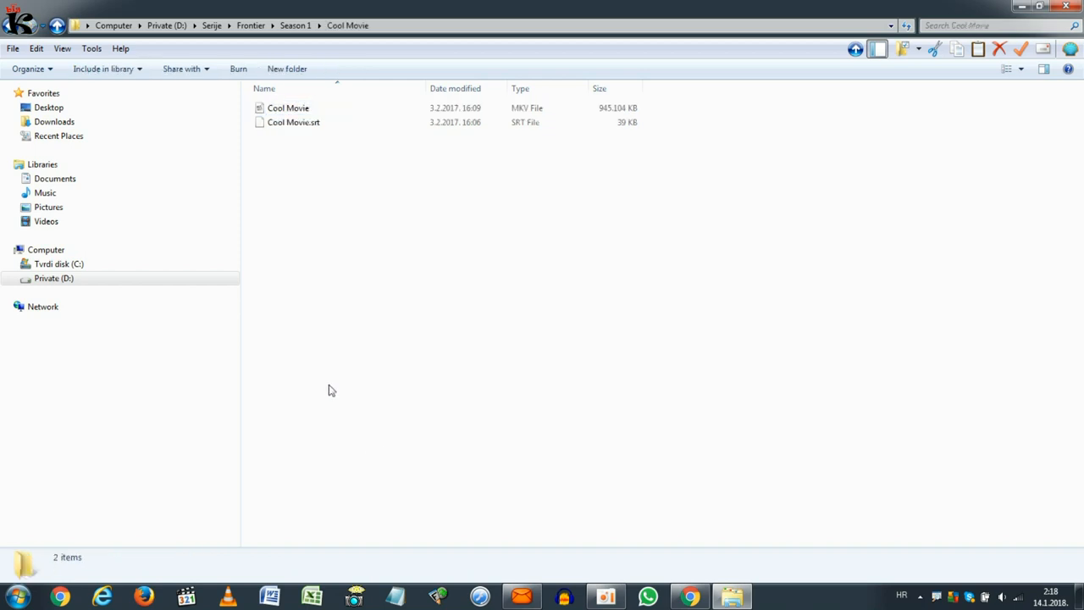
- From Season 1, drag the Cool Movie folder out of the window toward the USB drive
{"action": "double_click", "coordinate": [288, 107]}
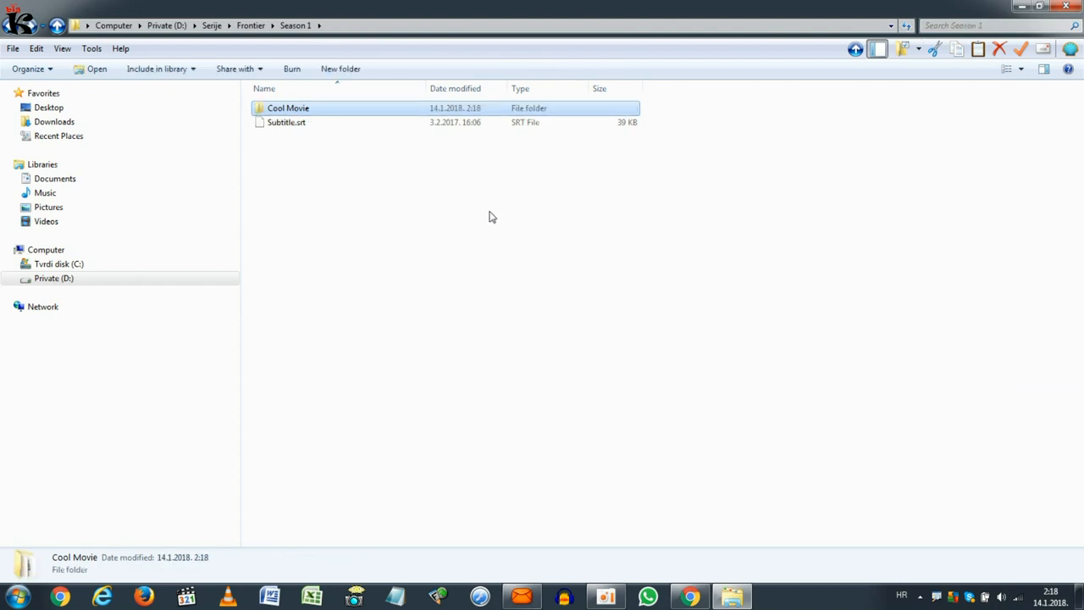
{"action": "mouse_move", "coordinate": [334, 113]}
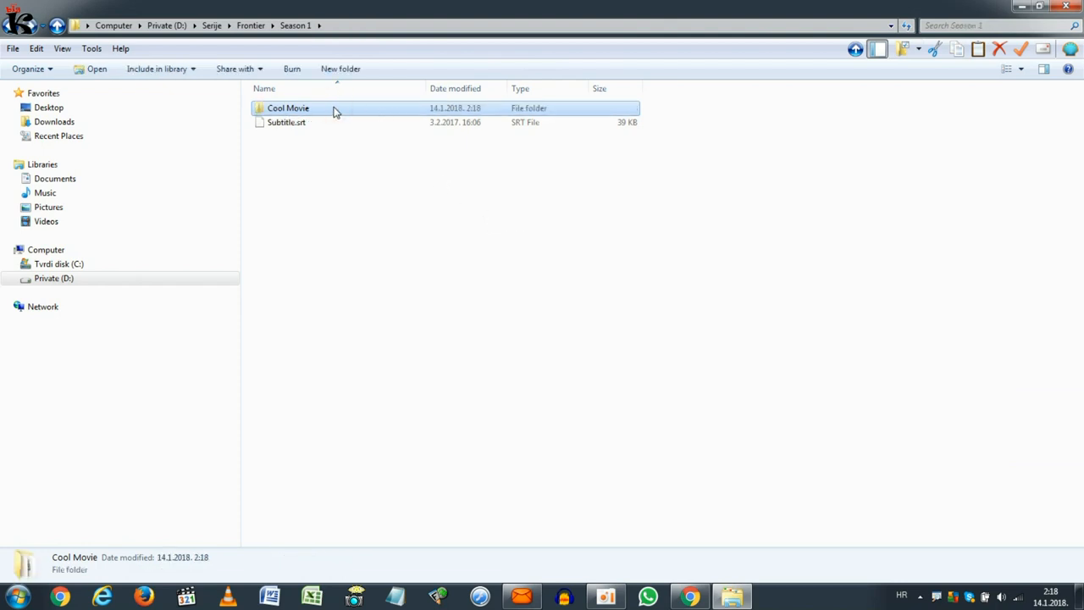
{"action": "left_click_drag", "start_coordinate": [288, 108], "coordinate": [910, 364]}
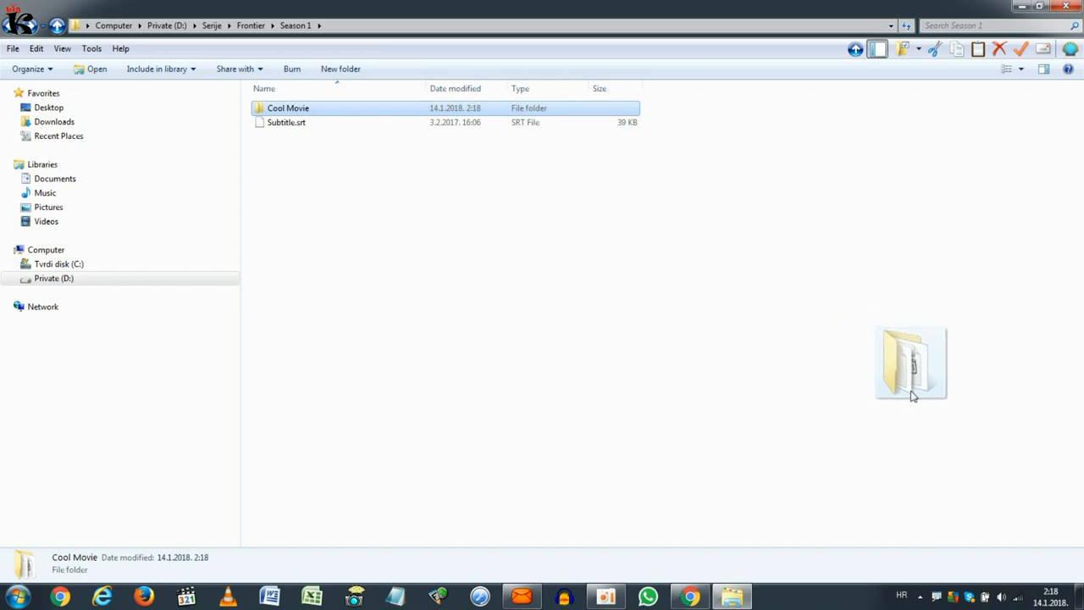